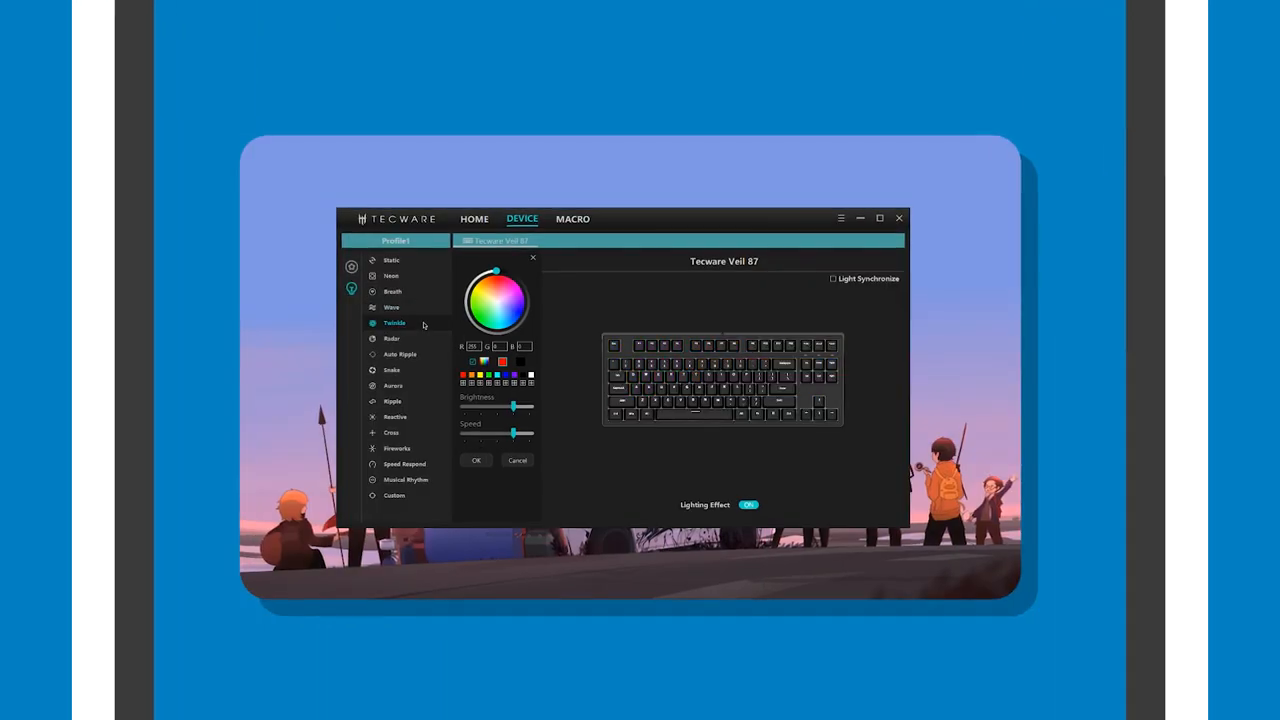
Apply the red Breath lighting effect to the Veil 87 keyboard.
{"action": "left_click", "coordinate": [384, 288]}
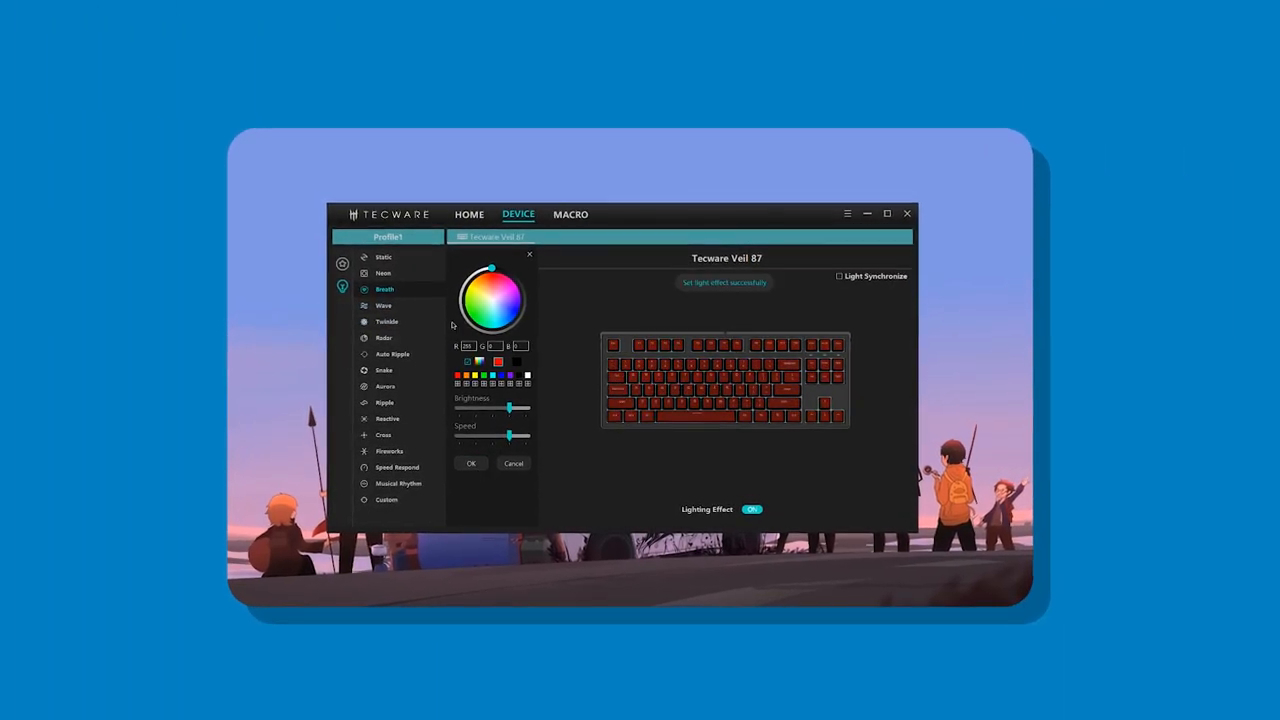